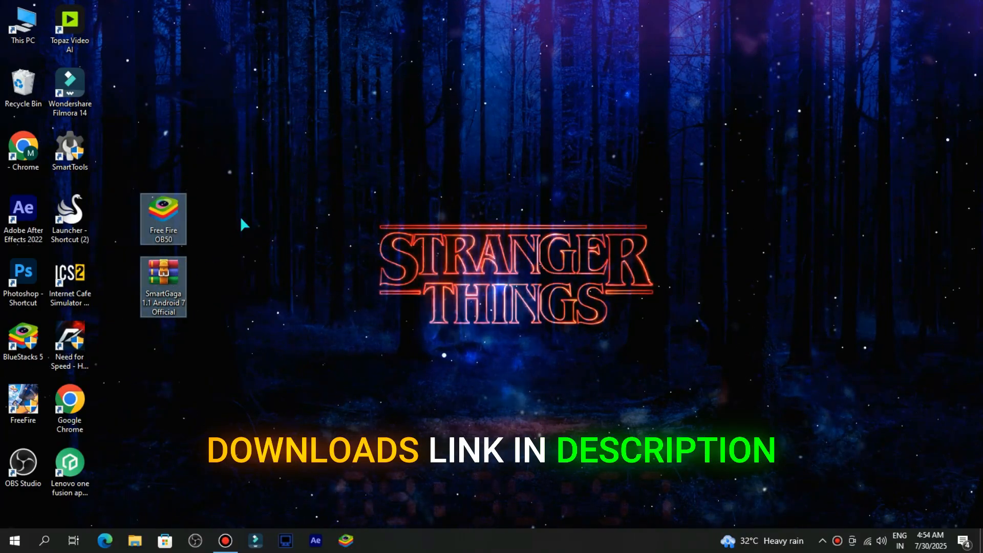
Tidy the desktop icons and extract the SmartGaga 1.1 Android 7 Official archive here
drag(244, 224, 132, 342)
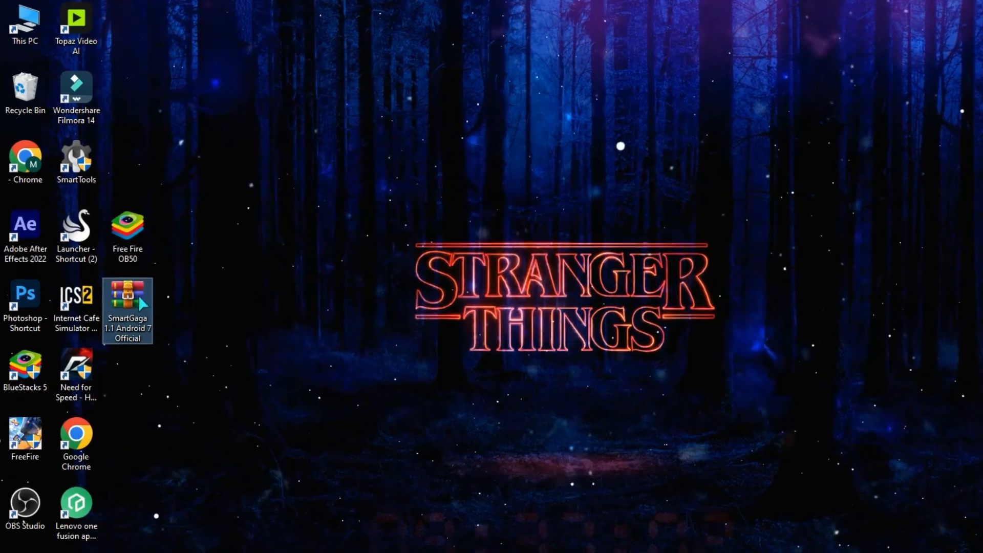
right_click(127, 307)
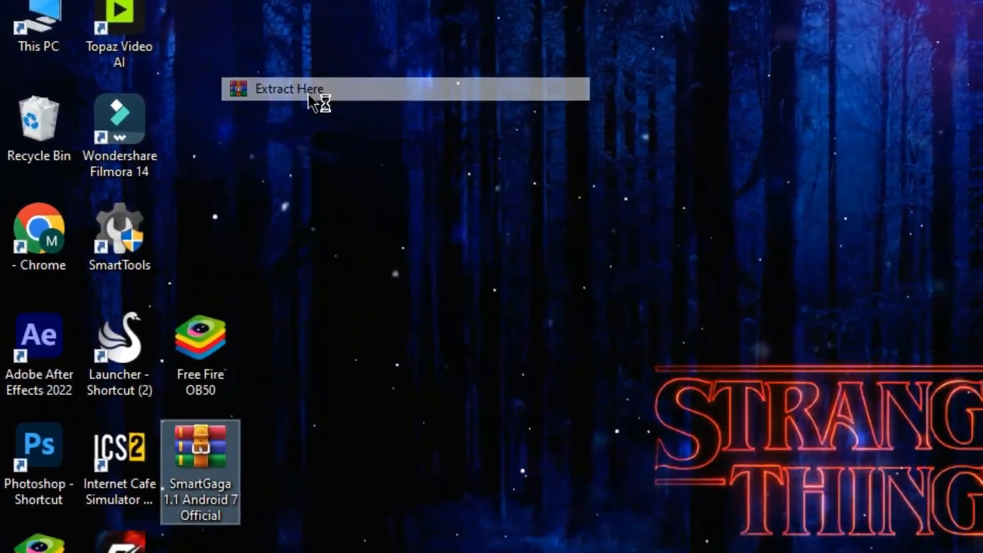
click(287, 88)
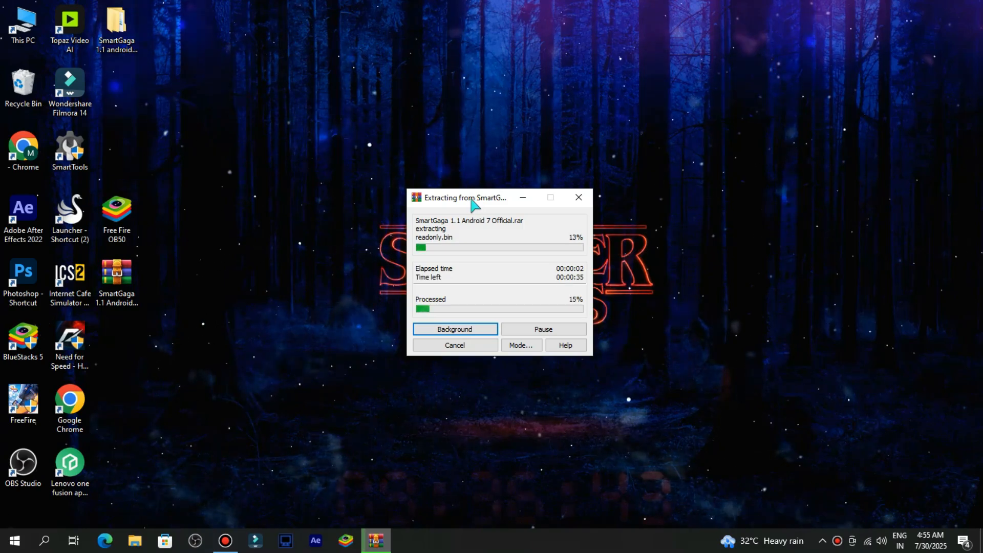
mouse_move(778, 297)
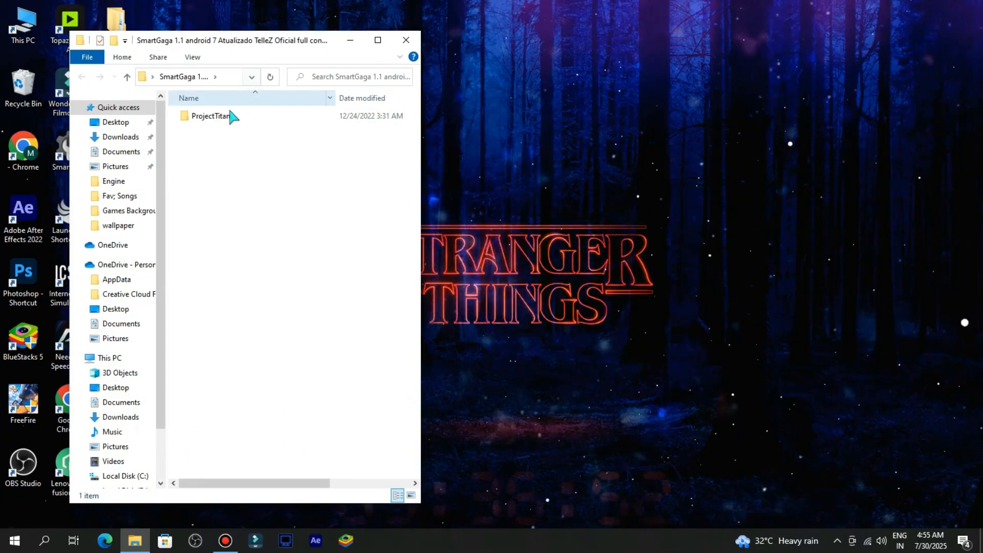
Send the Launcher program from ProjectTitan's Engine folder to the desktop as a shortcut
double_click(209, 115)
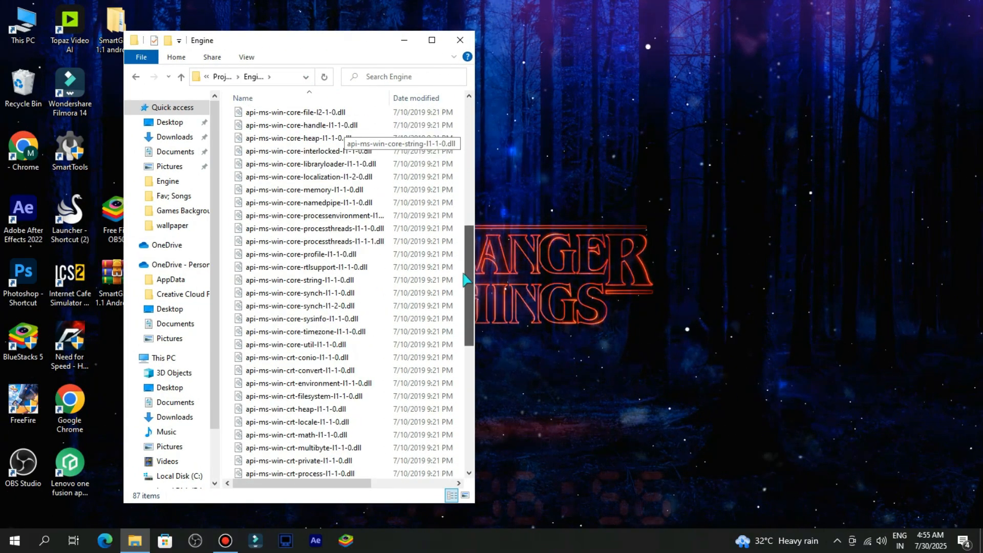
scroll(down, 3)
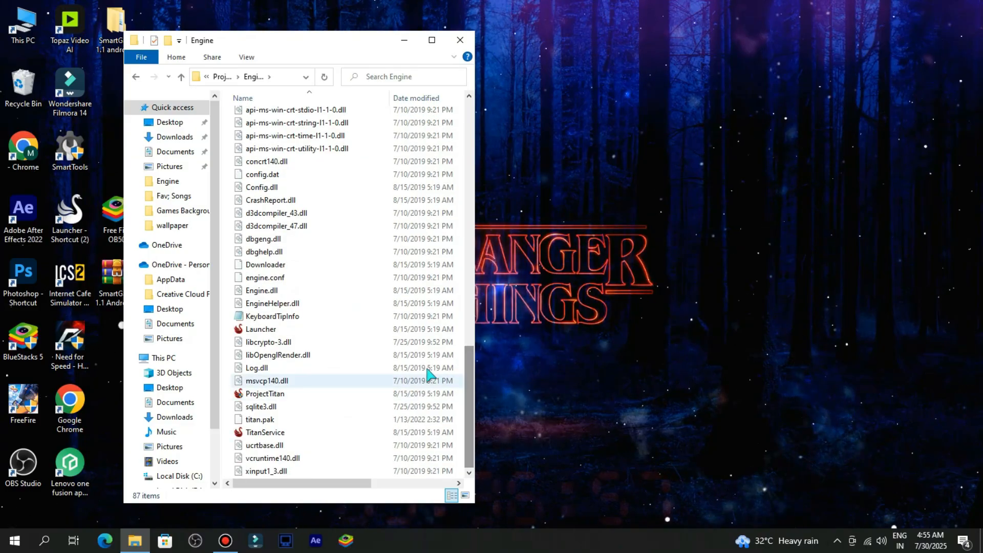
click(259, 328)
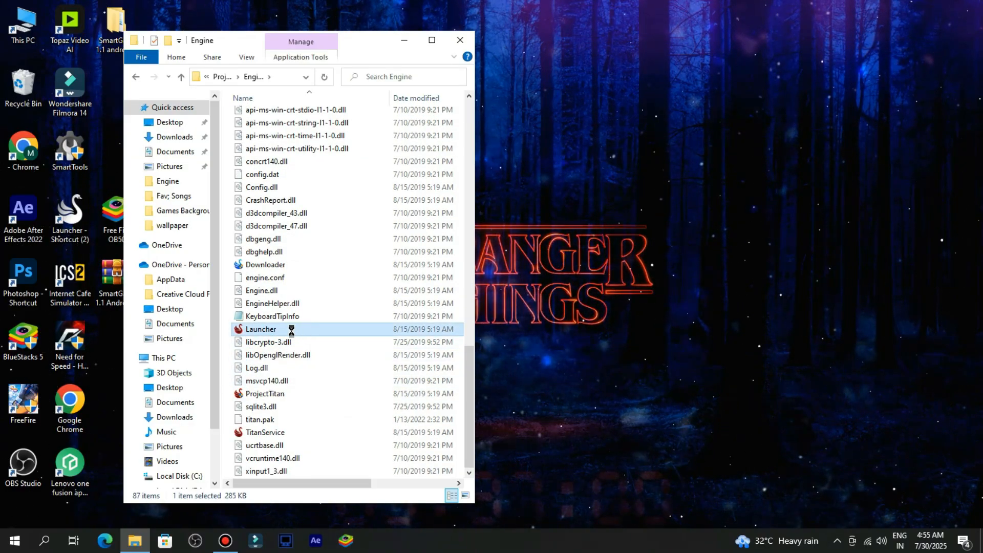
right_click(259, 328)
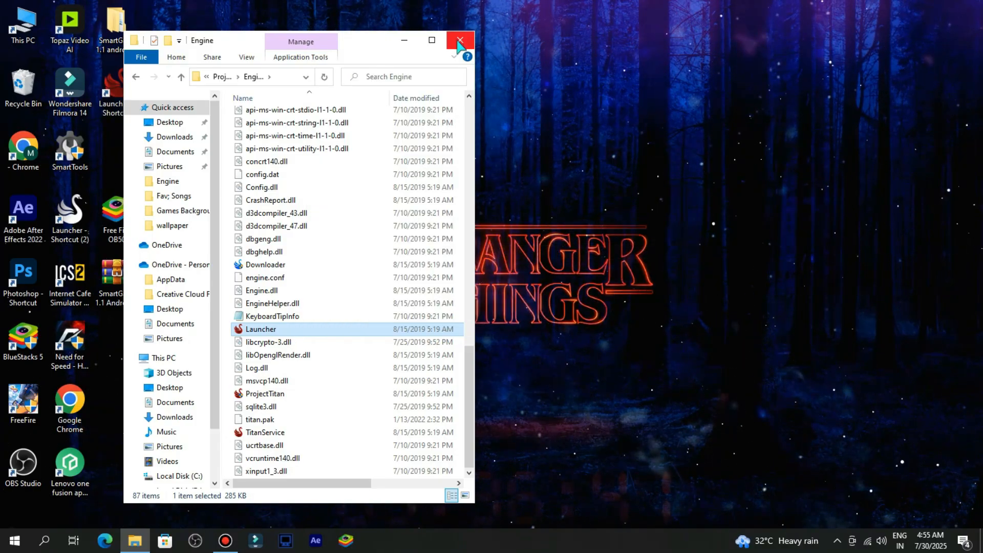
click(459, 40)
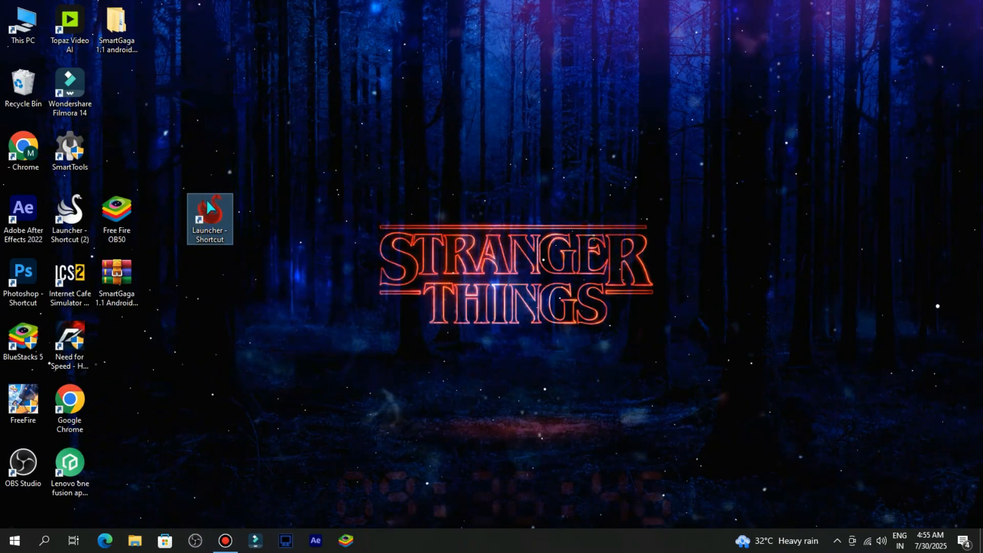
Rename the Launcher shortcut to SmartGaGa and start it
click(209, 210)
text(SmartGaGa)
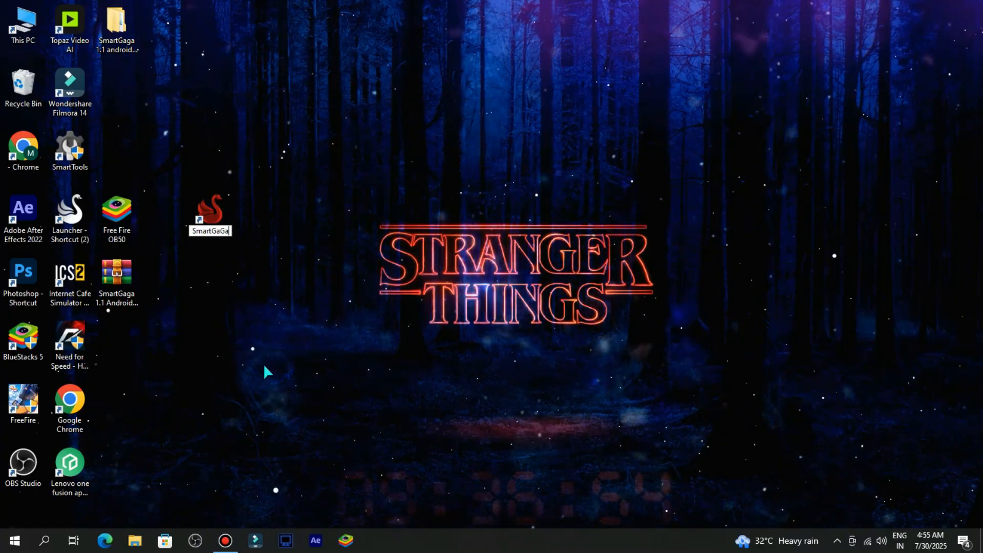
click(209, 213)
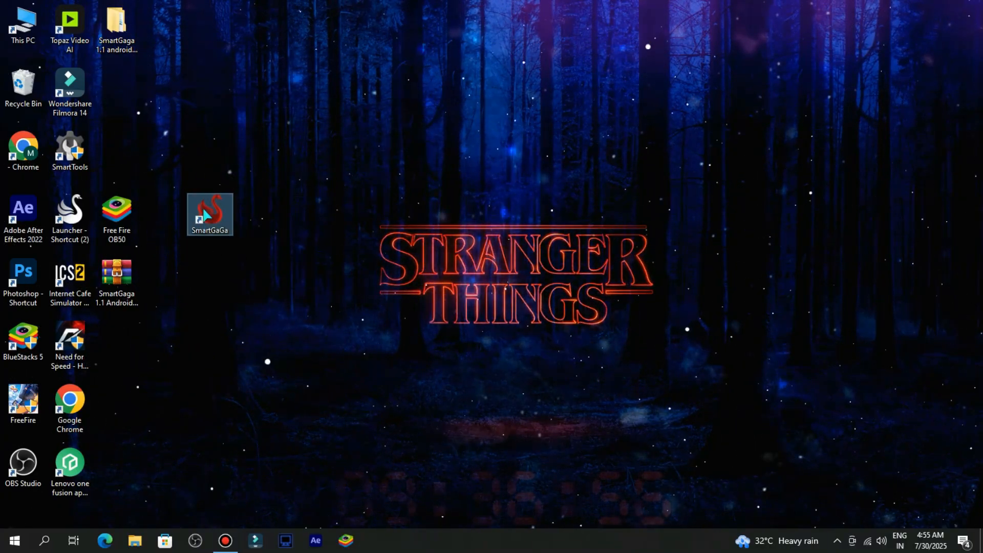
double_click(210, 214)
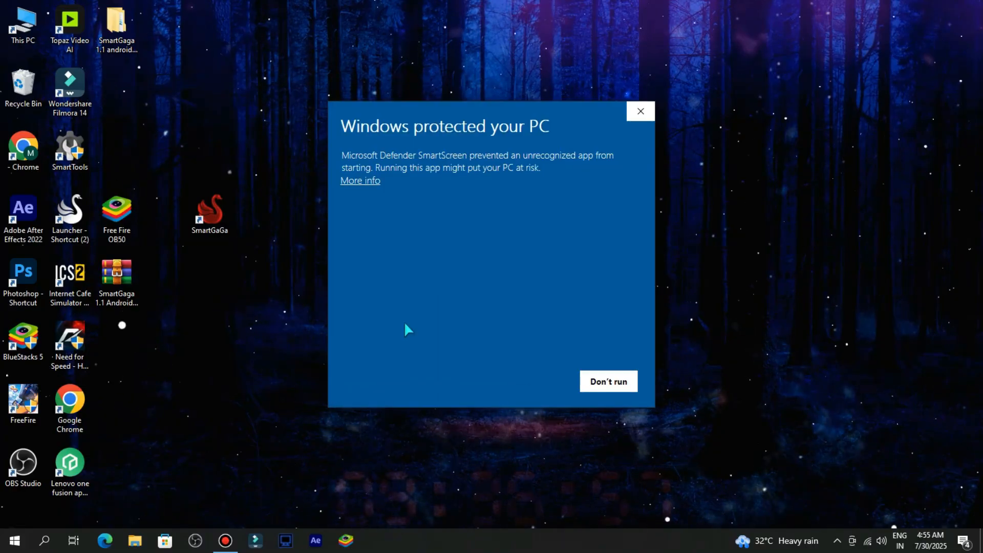
Allow Launcher.exe and ProjectTitan.exe to run anyway past both SmartScreen warnings
click(360, 180)
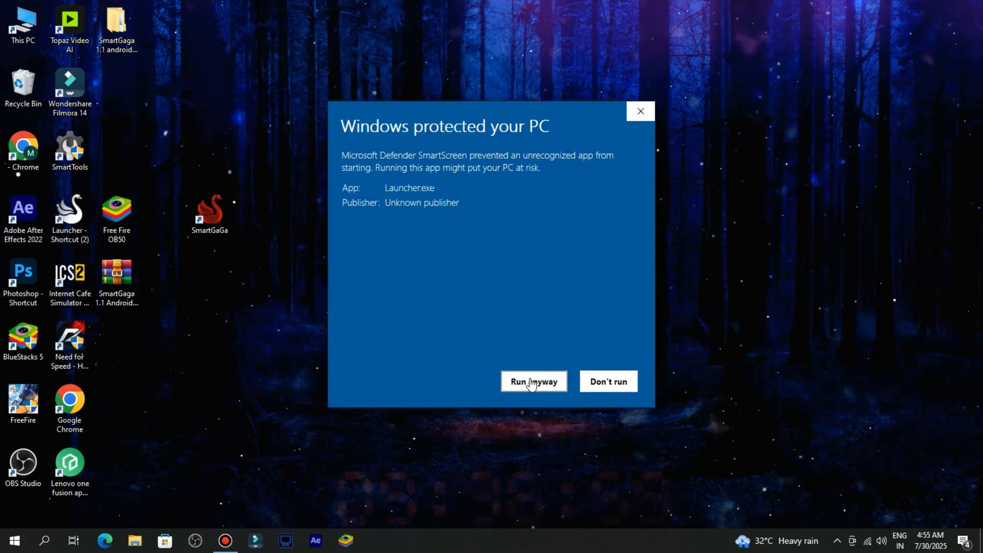
click(532, 381)
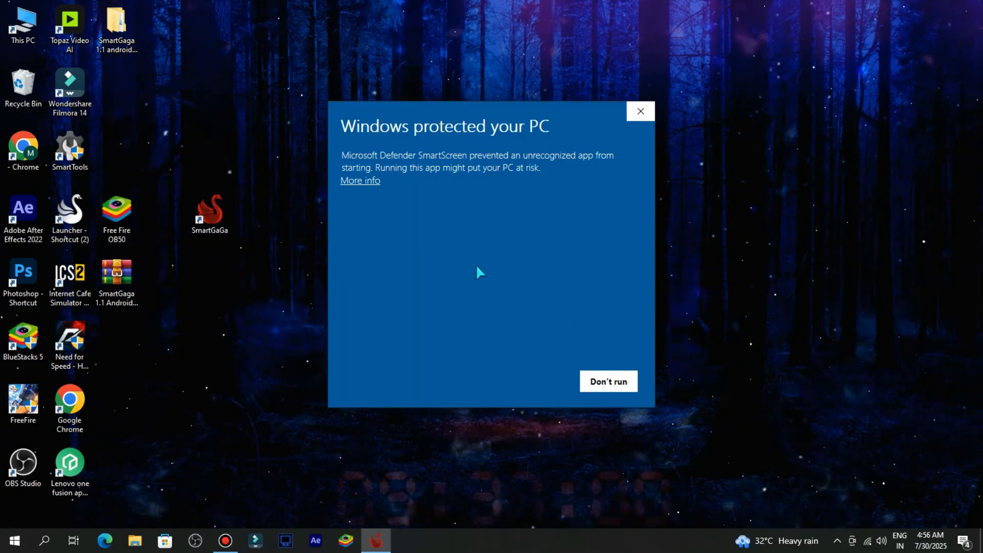
click(359, 180)
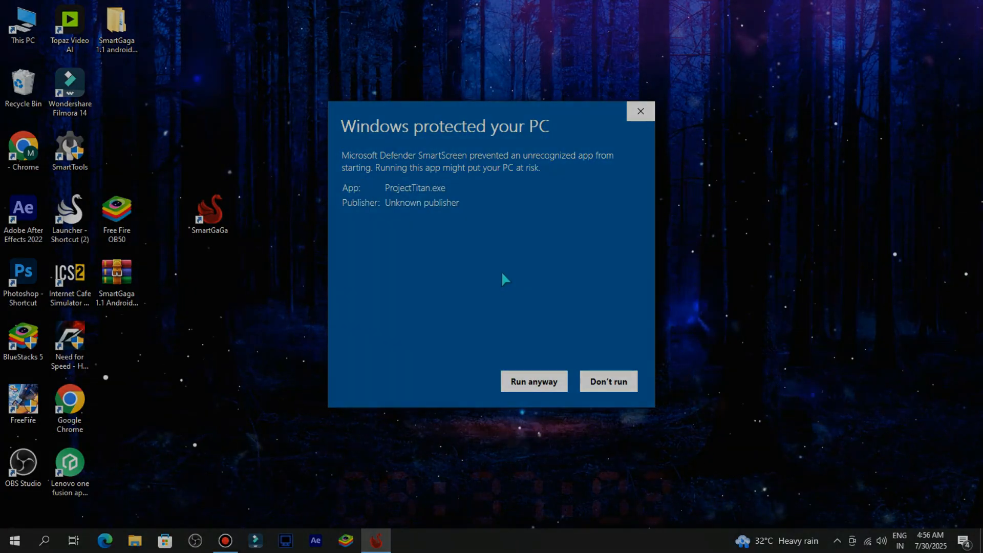
click(532, 381)
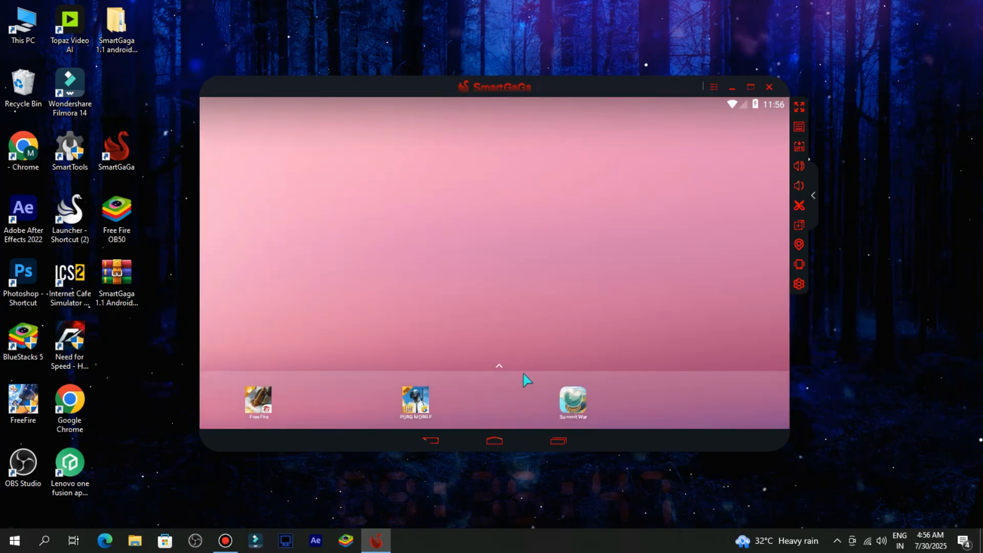
Reach the Google Play Store app info page through Android Settings
click(498, 365)
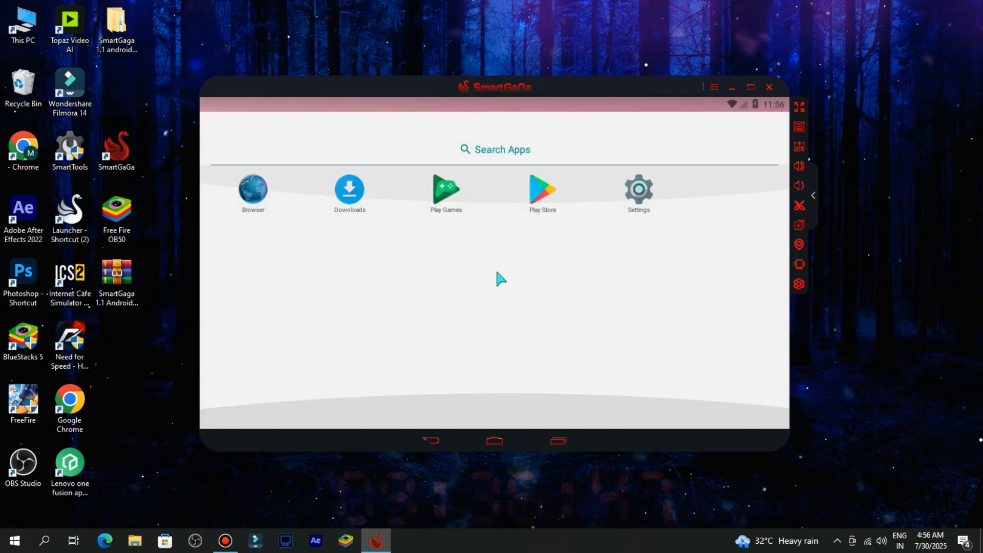
mouse_move(502, 207)
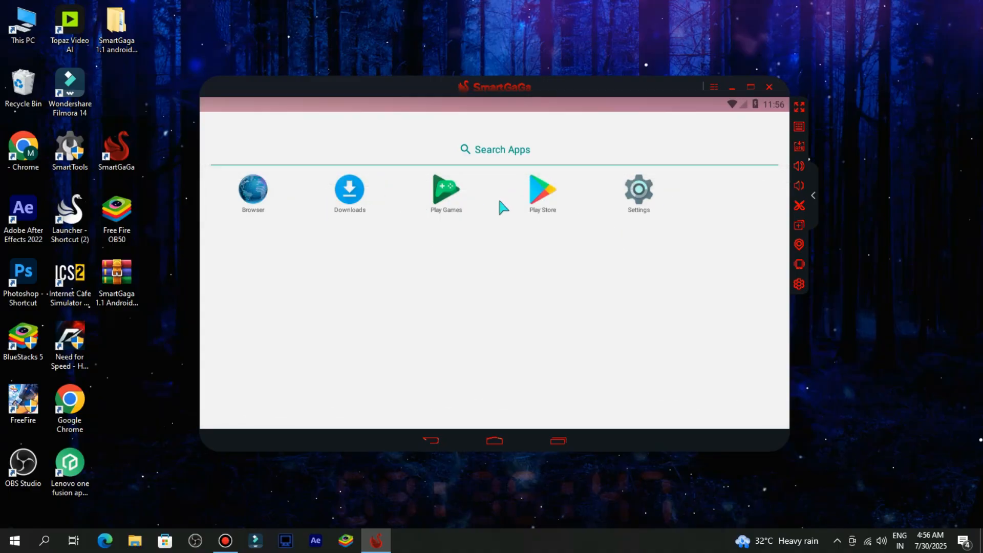
click(638, 189)
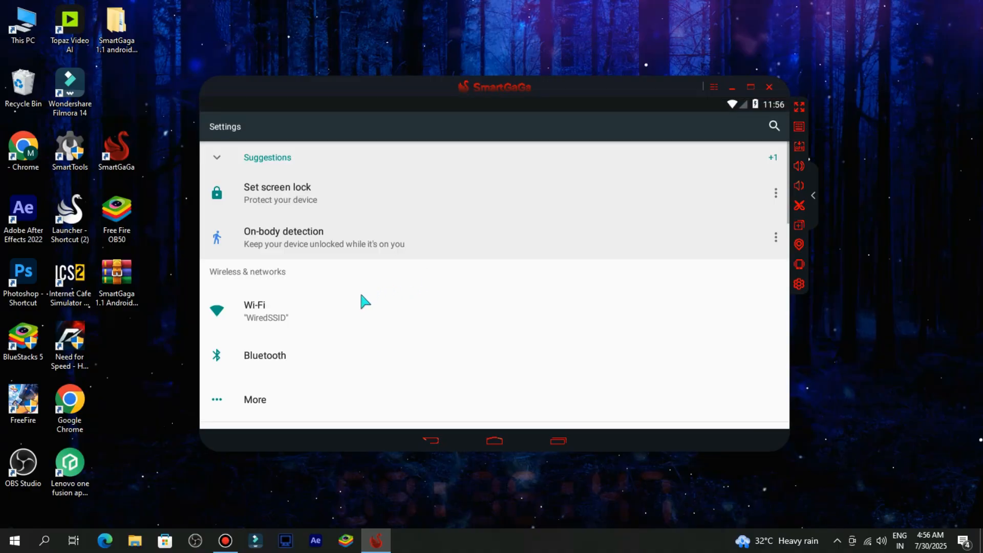
scroll(down, 3)
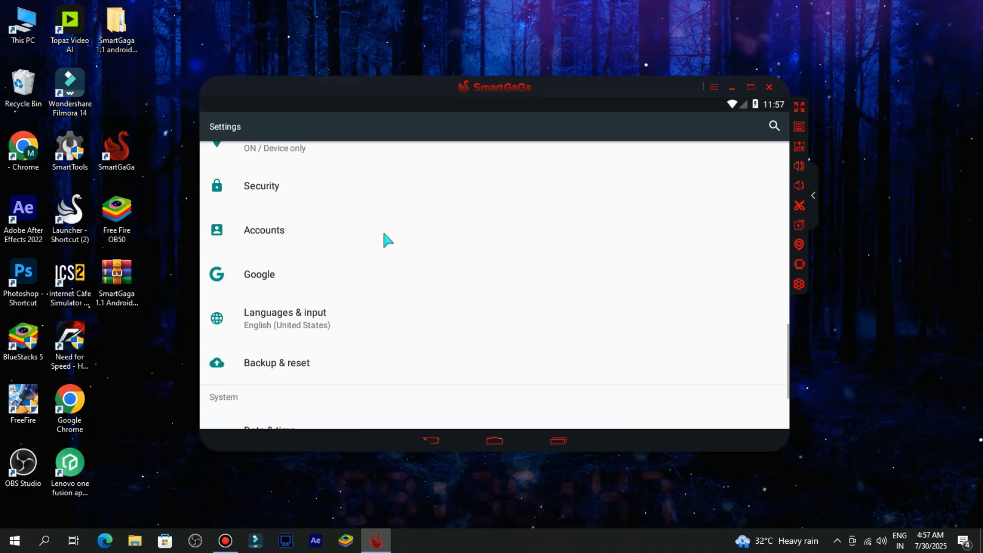
scroll(down, 3)
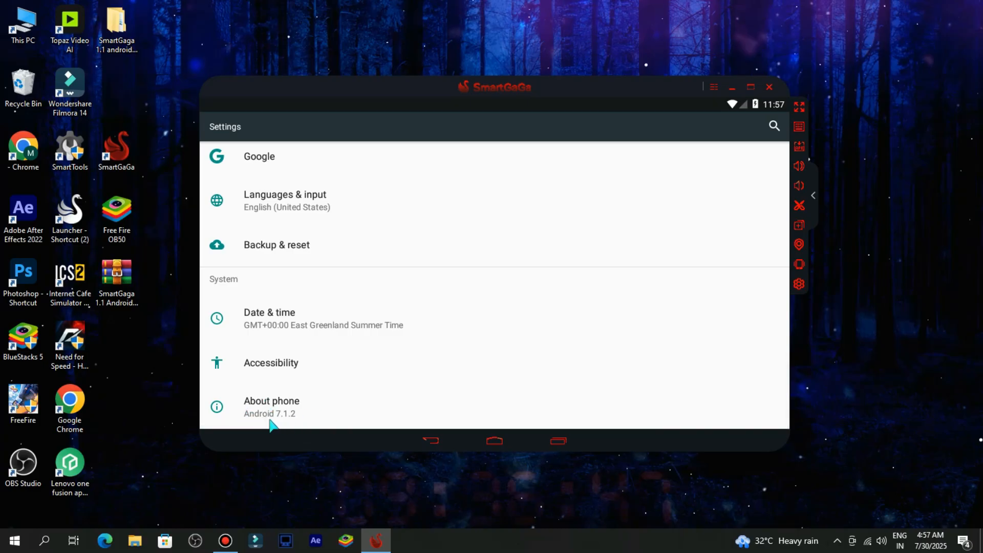
click(270, 400)
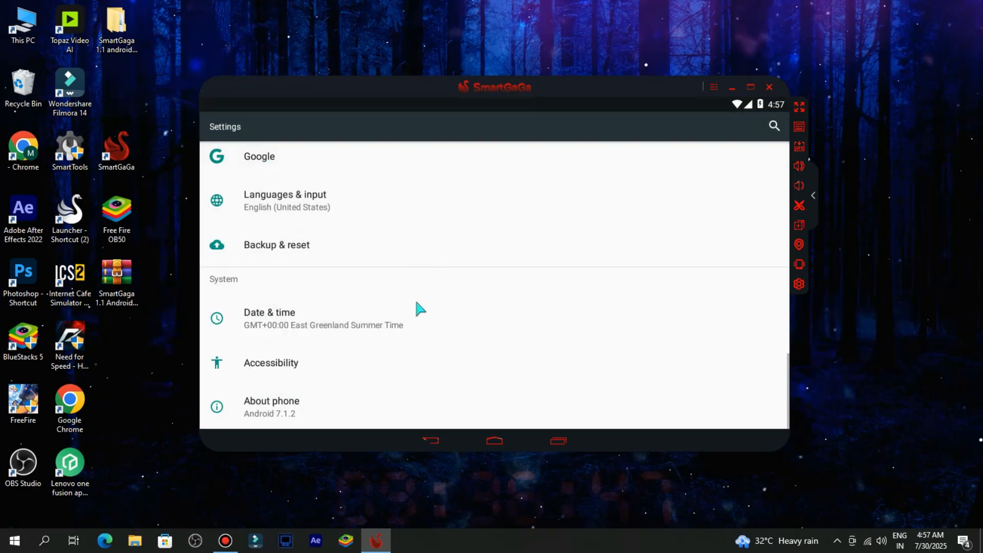
click(275, 245)
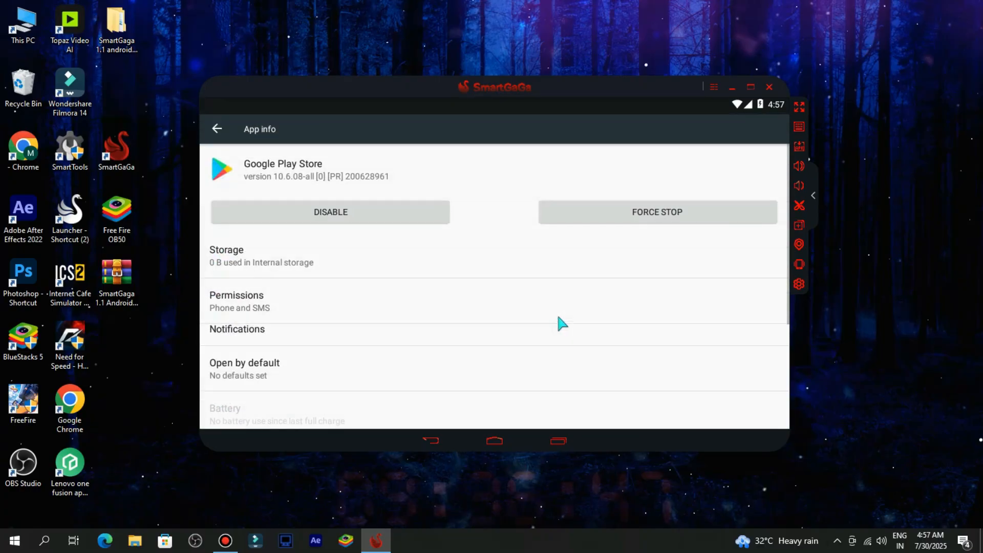
Force stop the Google Play Store and confirm with OK
click(656, 212)
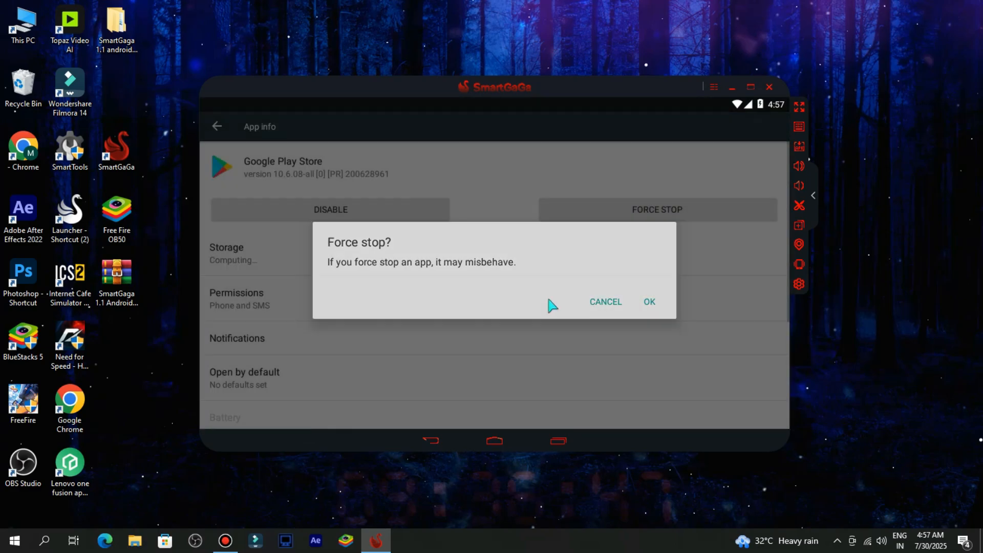
click(649, 301)
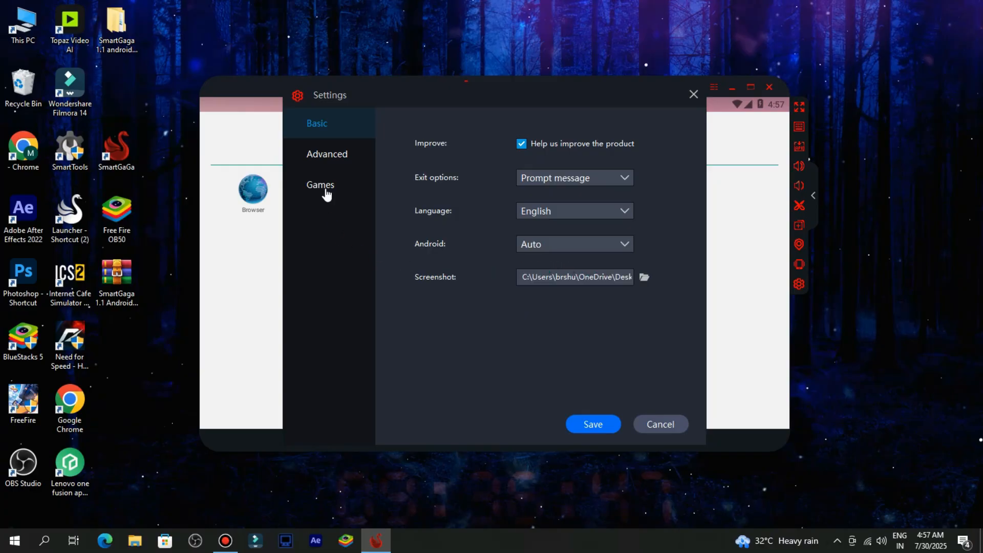
Save the advanced resolution/CPU/RAM settings and acknowledge the restart notice
click(326, 153)
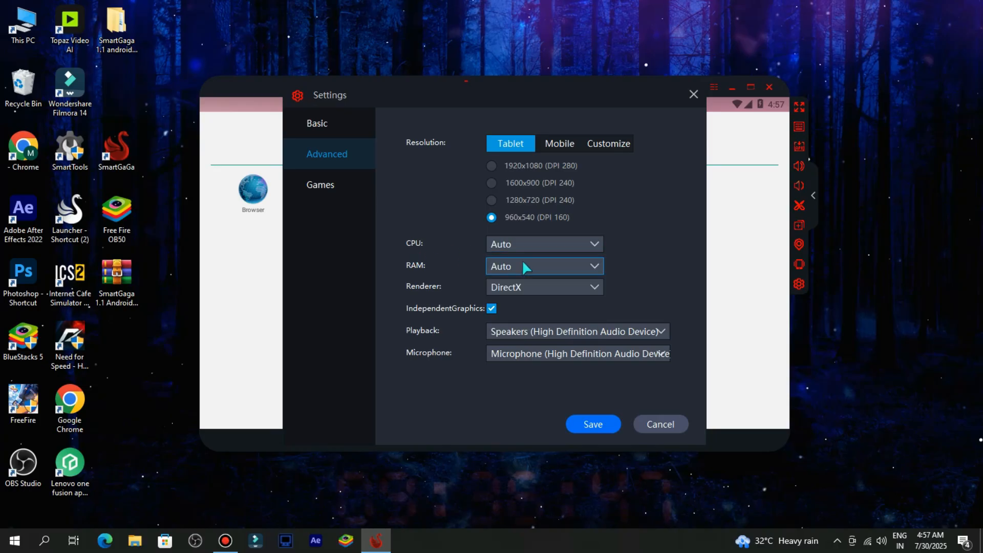
click(542, 287)
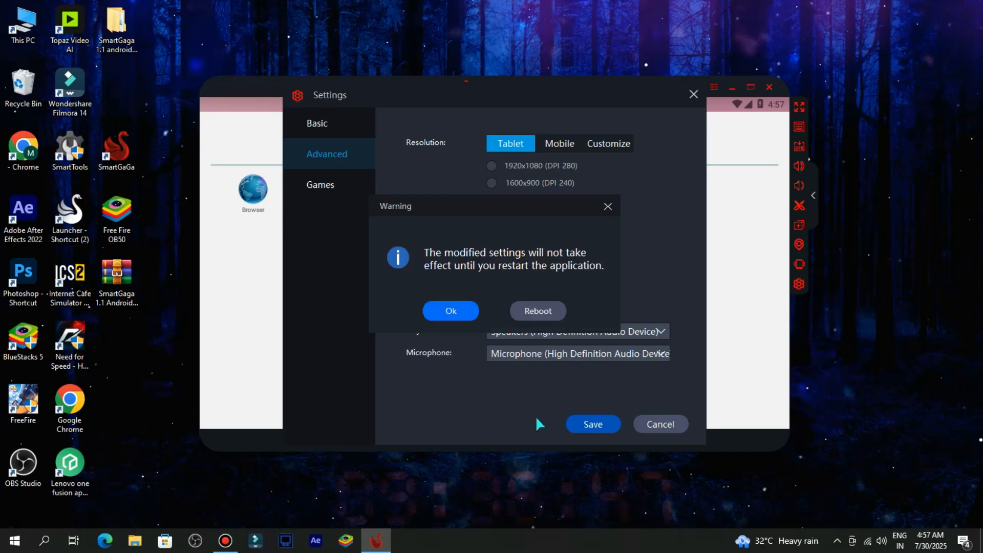
click(451, 310)
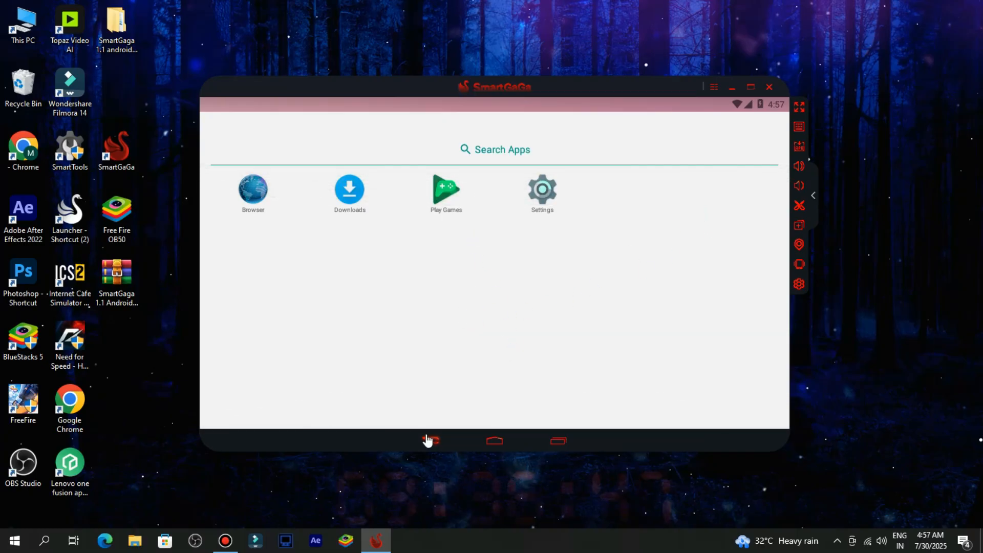
Start Free Fire from home, allow media access and accept its Terms Confirmation
click(430, 440)
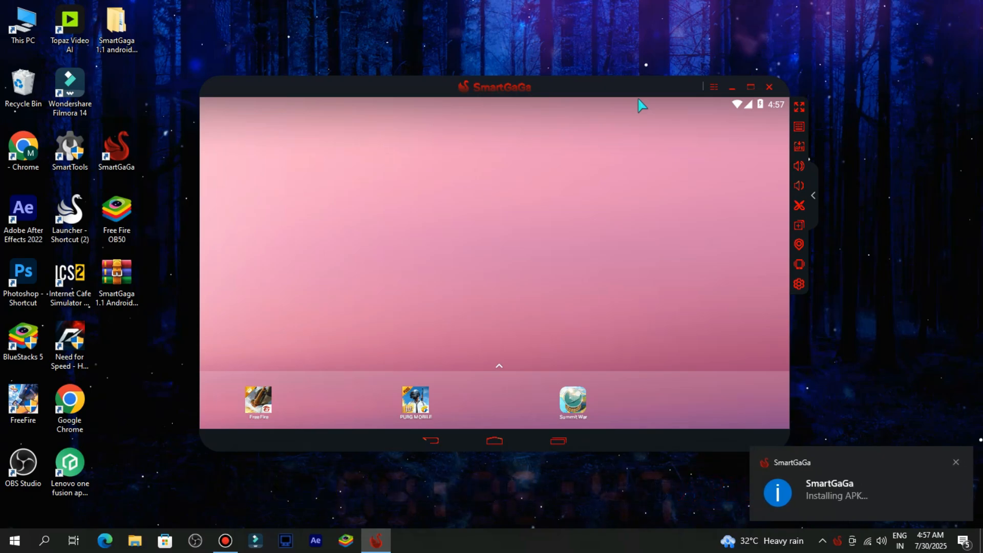
mouse_move(524, 388)
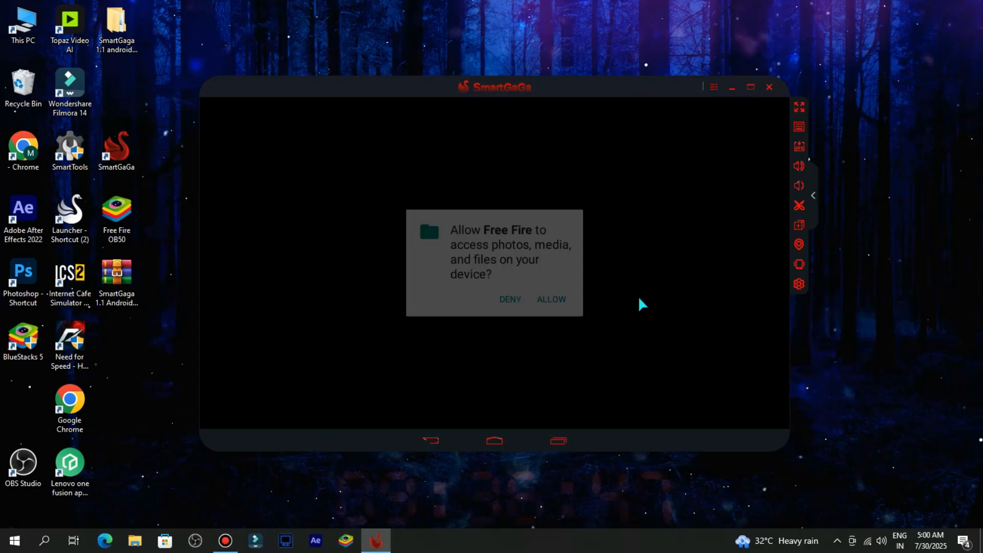
click(551, 299)
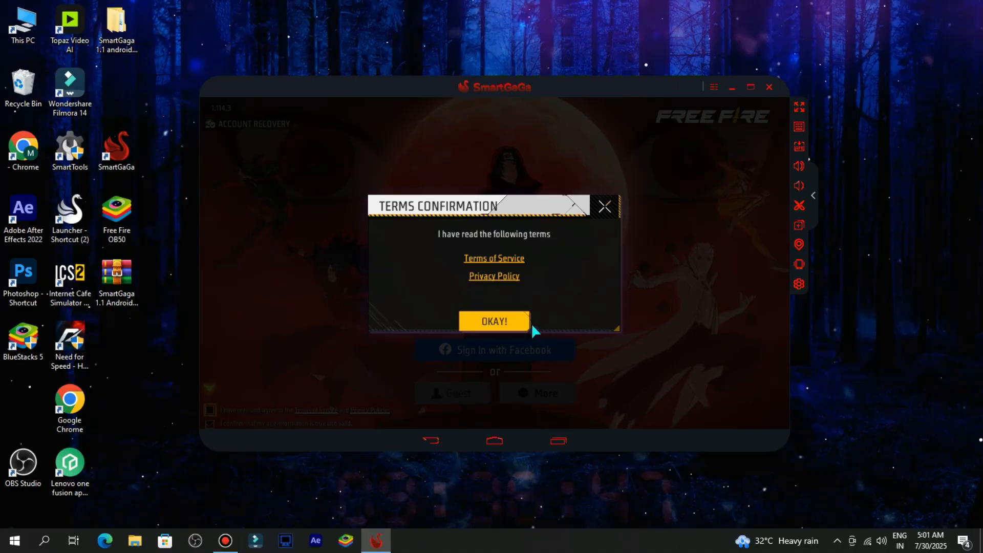
click(493, 320)
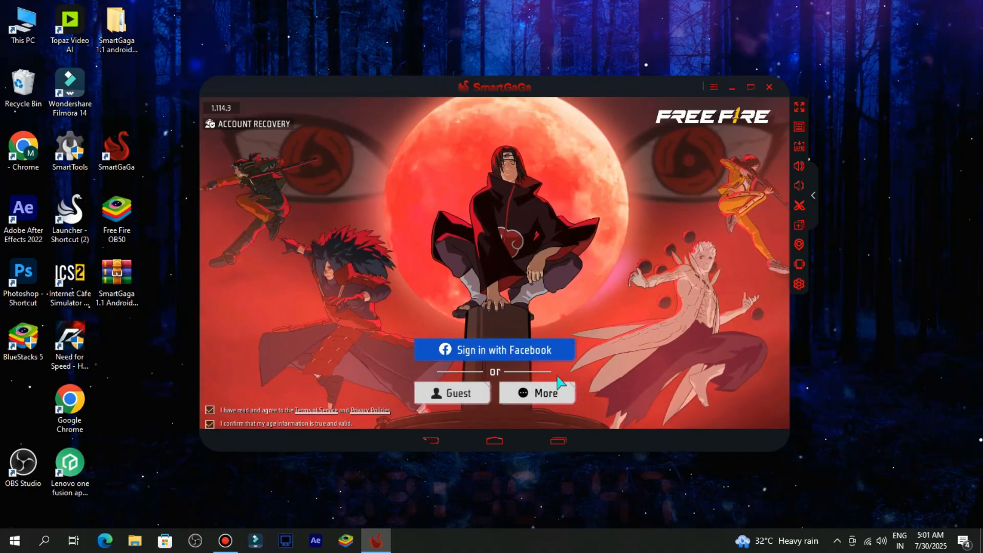